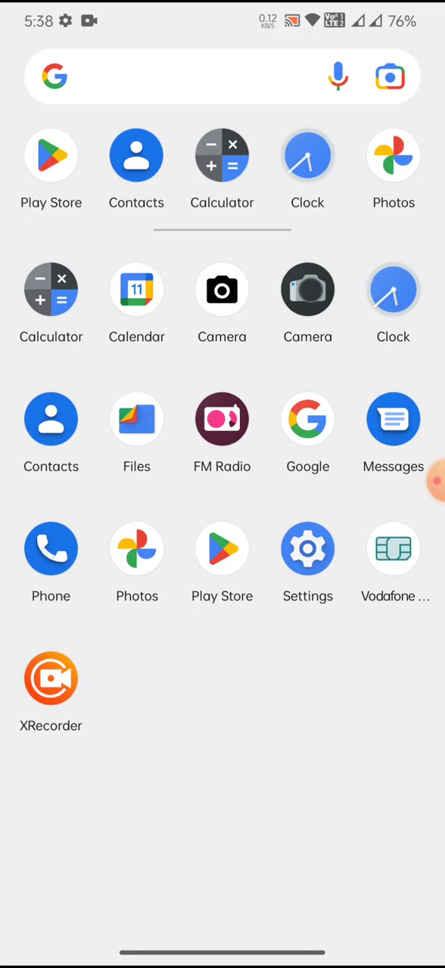
# Browse the app drawer, then view About phone and its detailed device specifications in Settings.
pyautogui.scroll(-3)
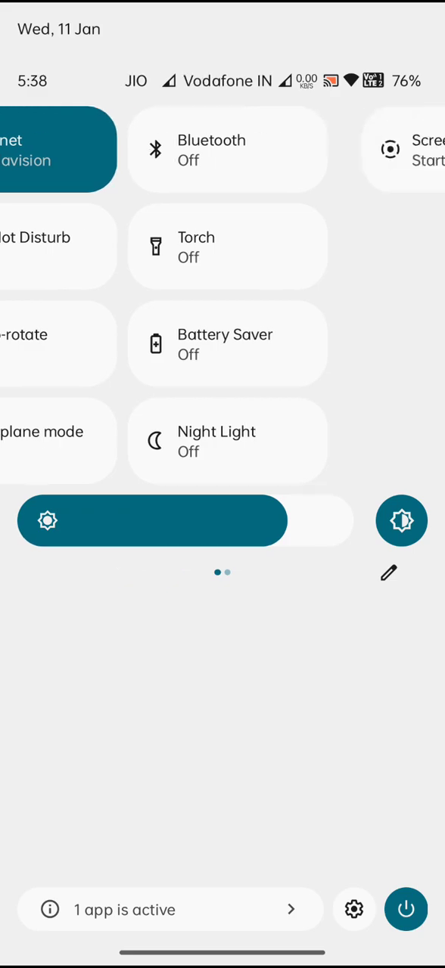
pyautogui.hscroll(-3)
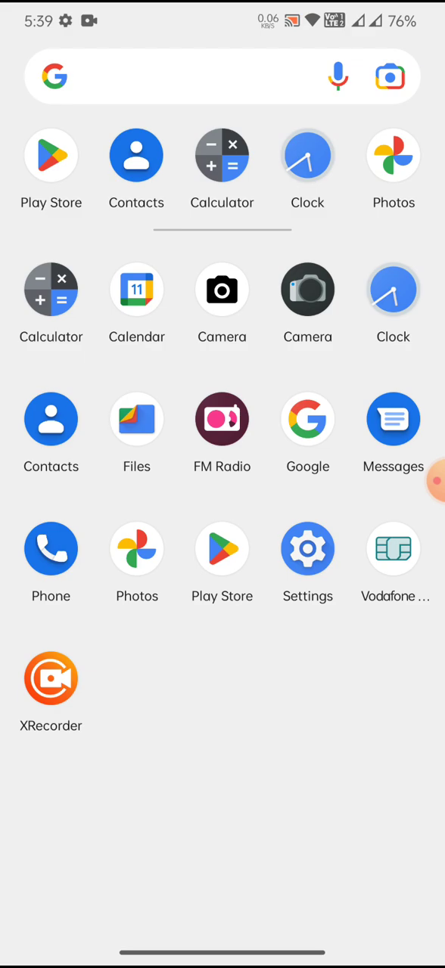
pyautogui.click(307, 547)
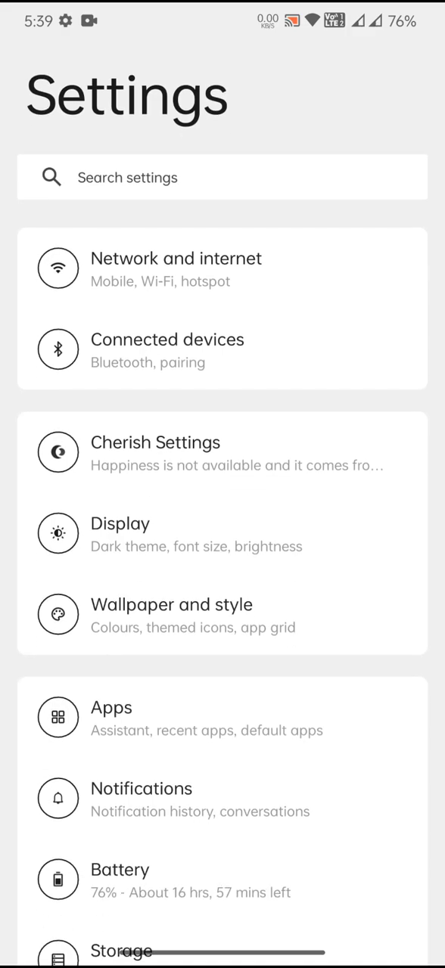
pyautogui.scroll(-3)
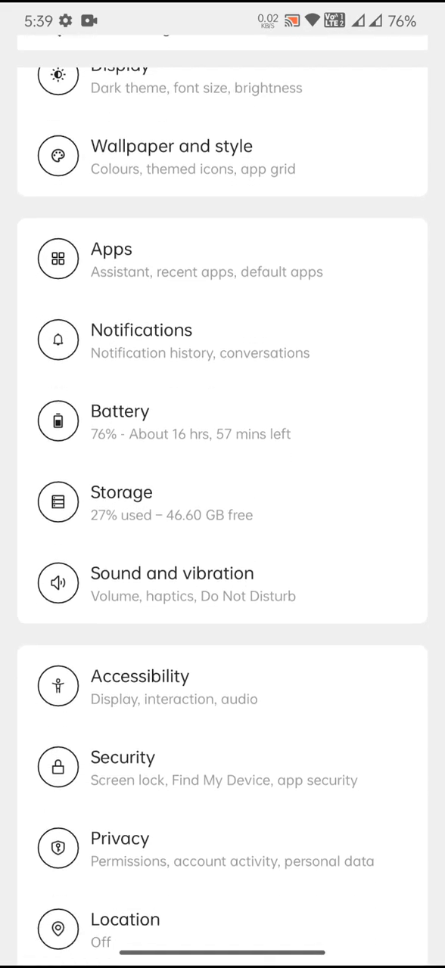
pyautogui.scroll(-3)
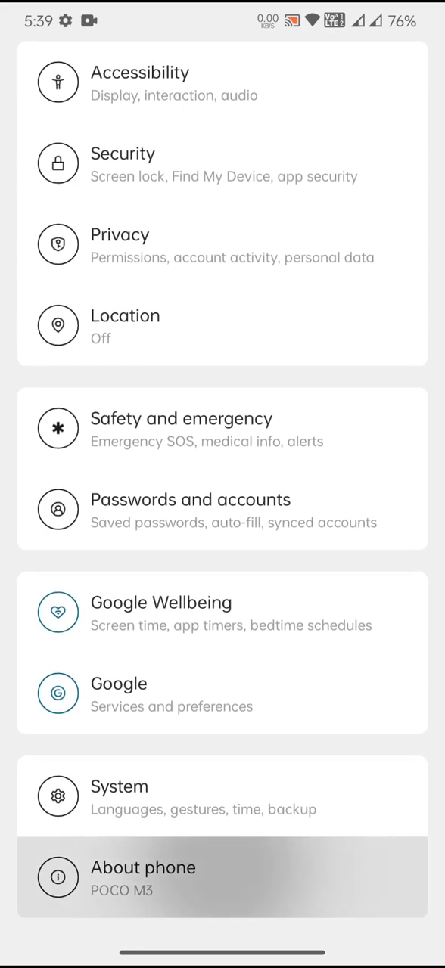
pyautogui.click(144, 878)
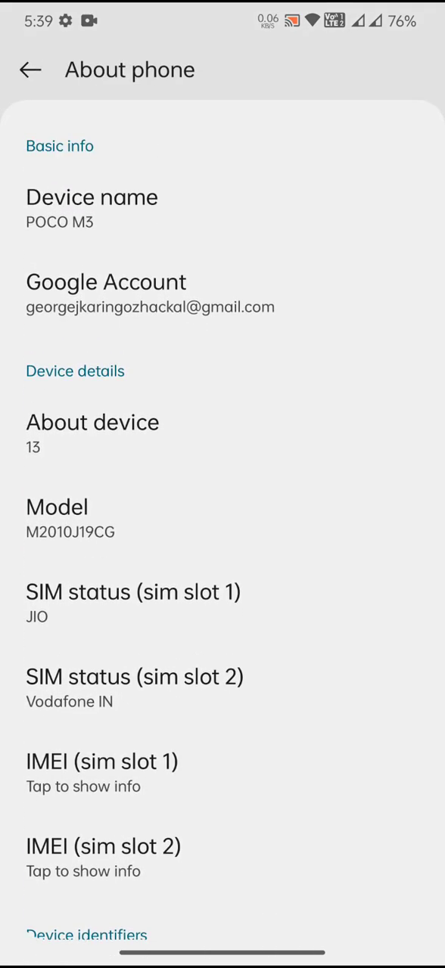
pyautogui.click(92, 422)
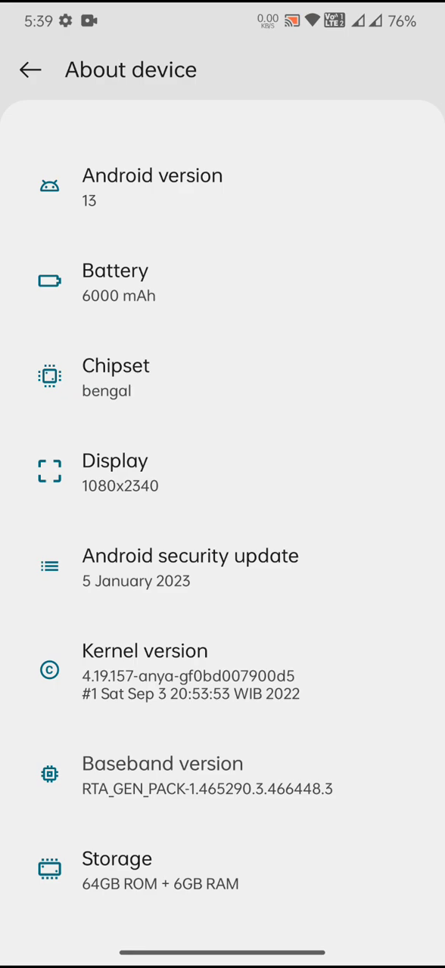
pyautogui.scroll(-3)
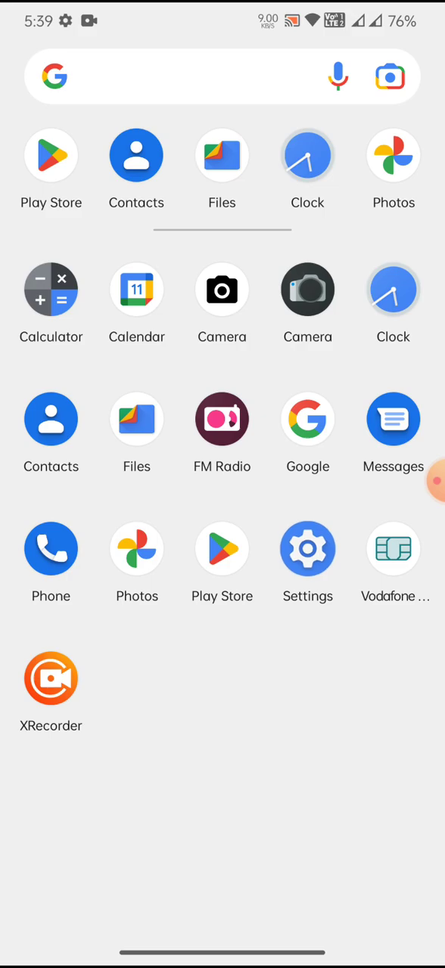
# Enter Cherish Settings from the Settings list and look through its Status bar options.
pyautogui.click(307, 550)
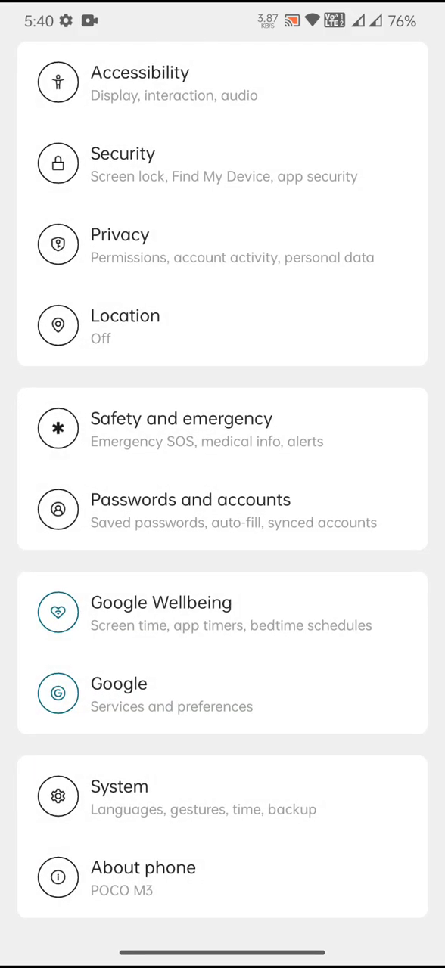
pyautogui.scroll(-3)
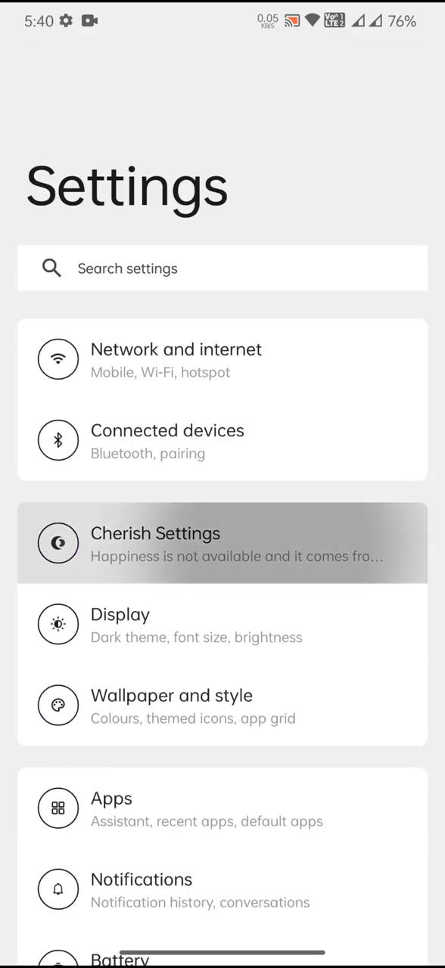
pyautogui.click(223, 543)
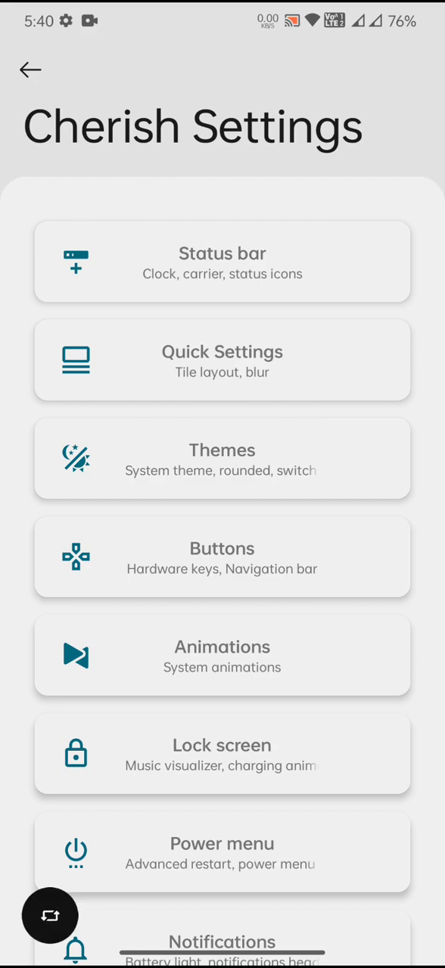
pyautogui.click(221, 260)
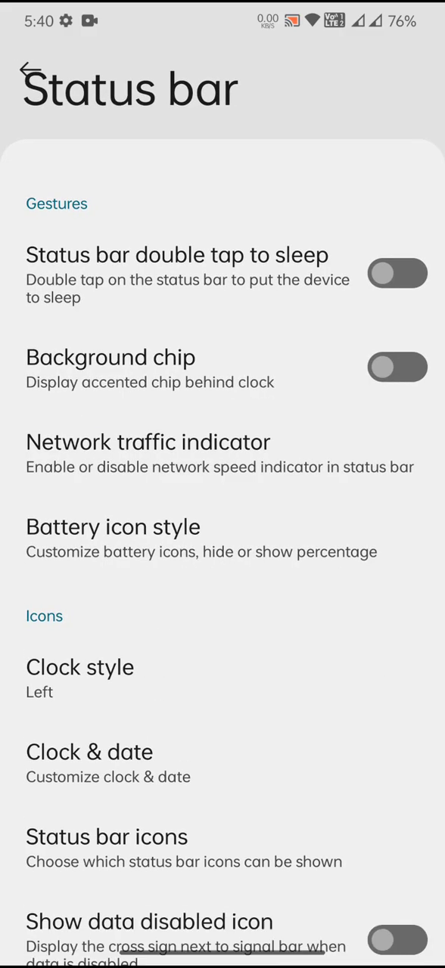
pyautogui.scroll(-3)
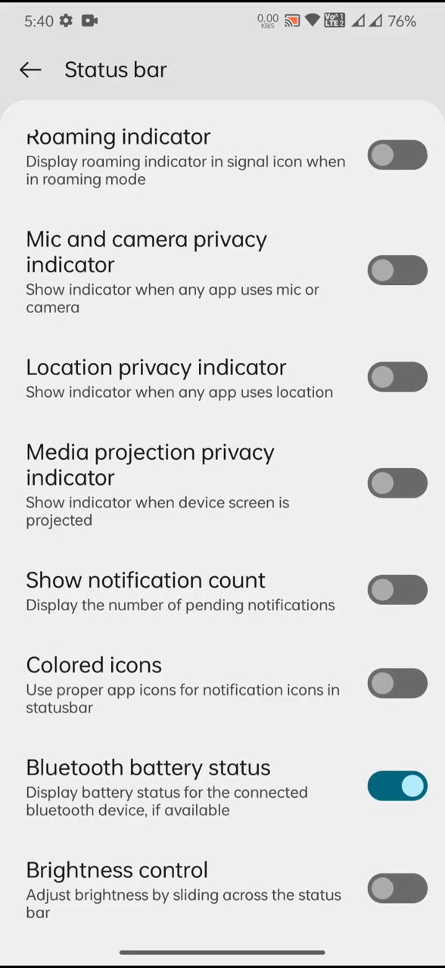
pyautogui.scroll(-3)
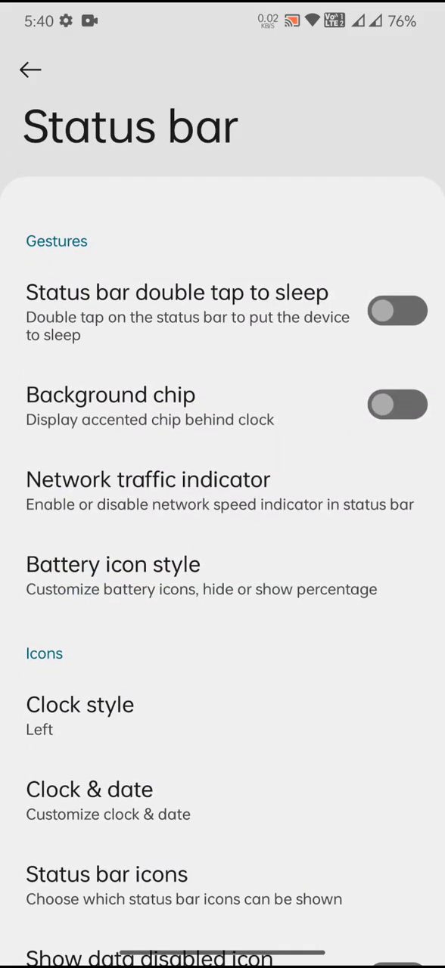
# Look over the Quick Settings tile layout options and one more category, ending on the Cherish Settings list.
pyautogui.click(30, 70)
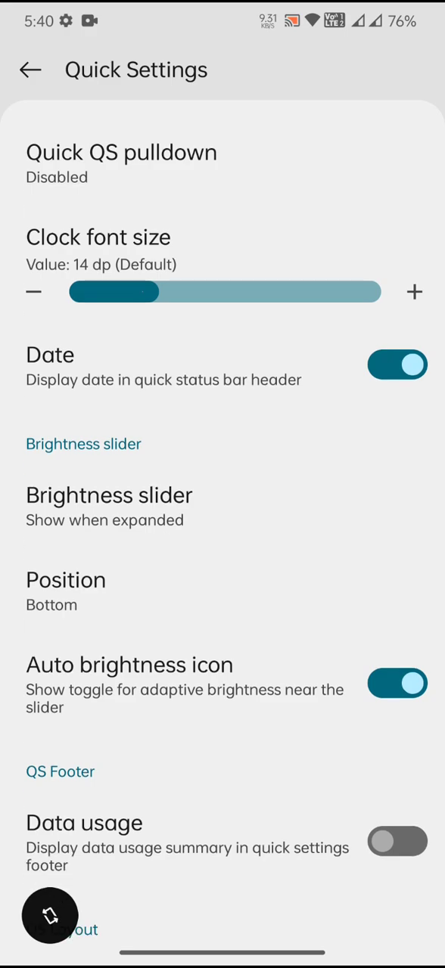
pyautogui.scroll(-3)
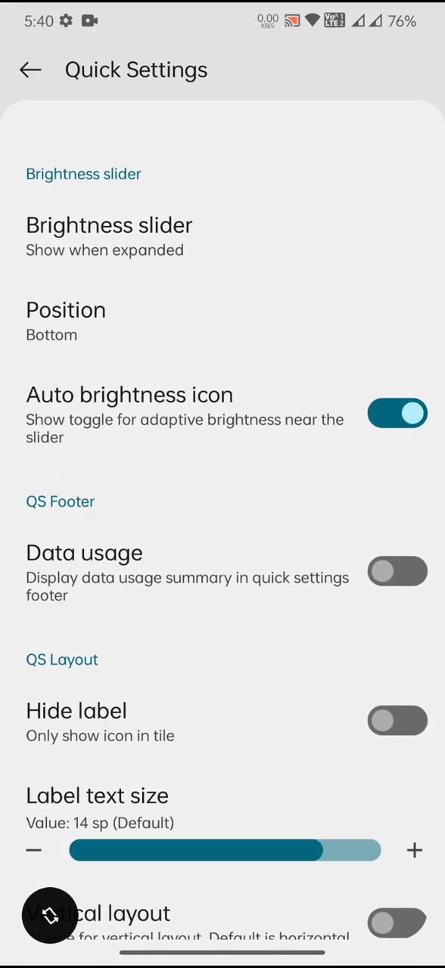
pyautogui.click(30, 70)
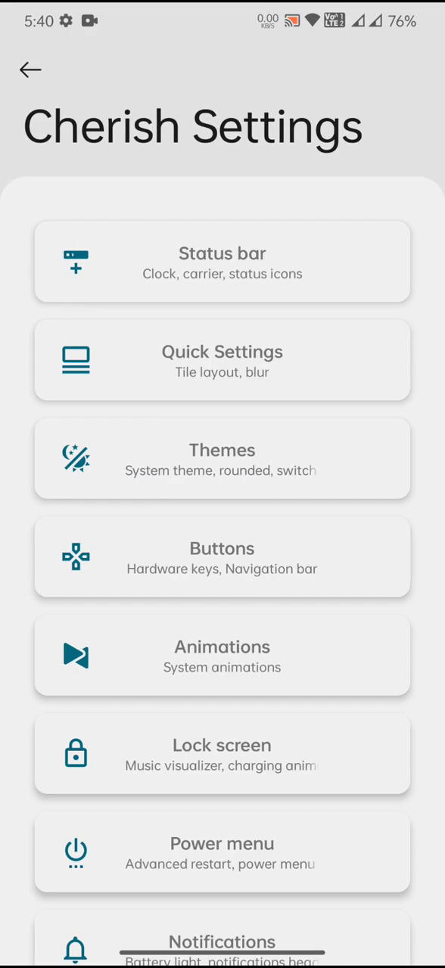
pyautogui.click(221, 360)
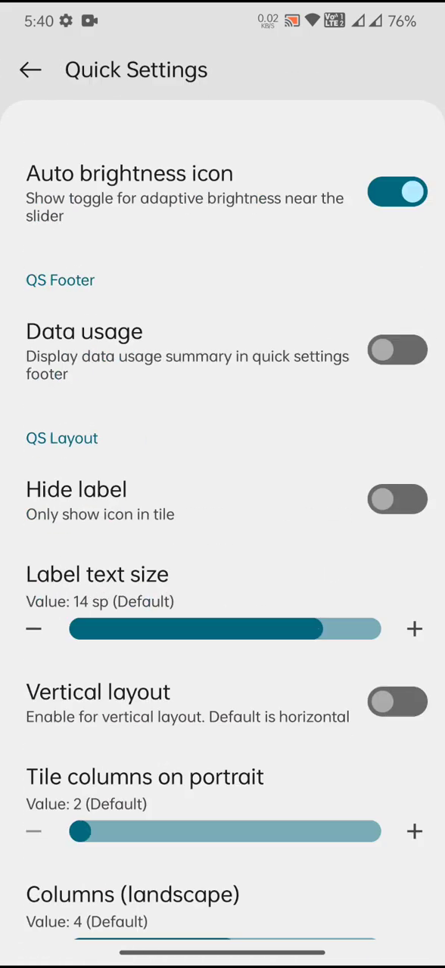
pyautogui.scroll(-3)
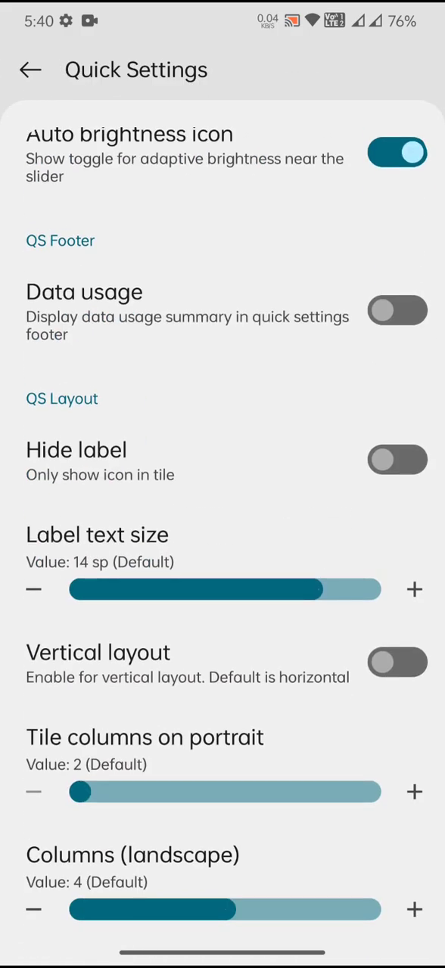
pyautogui.click(31, 70)
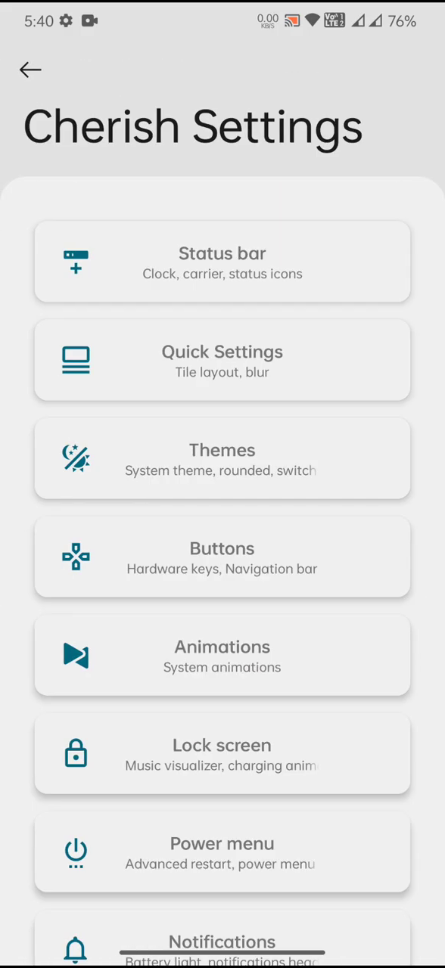
# Preview the UI Style choices under Themes and come back to the Themes page.
pyautogui.click(221, 457)
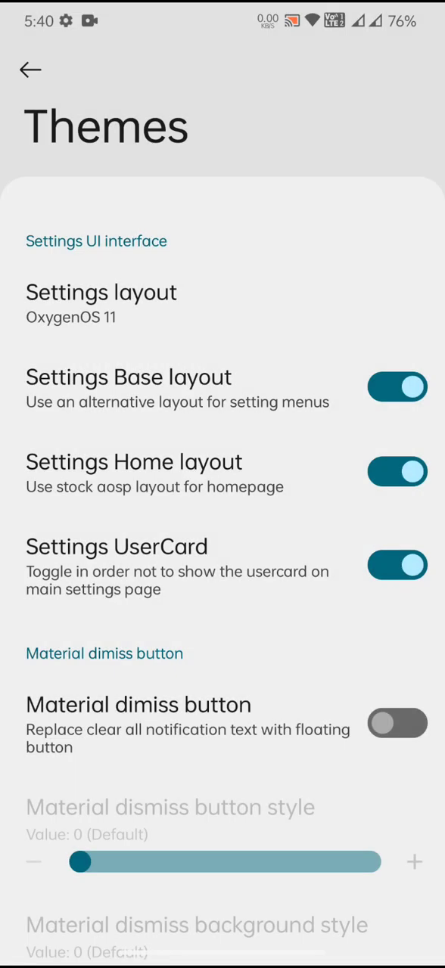
pyautogui.scroll(-3)
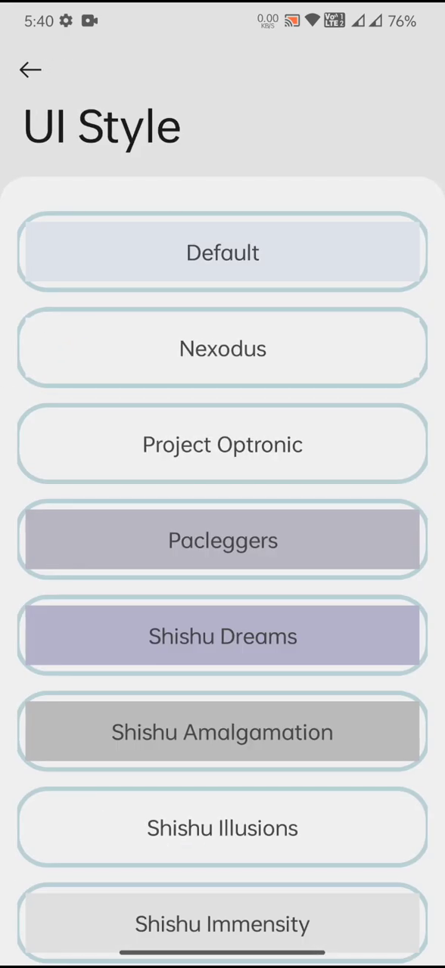
pyautogui.scroll(-3)
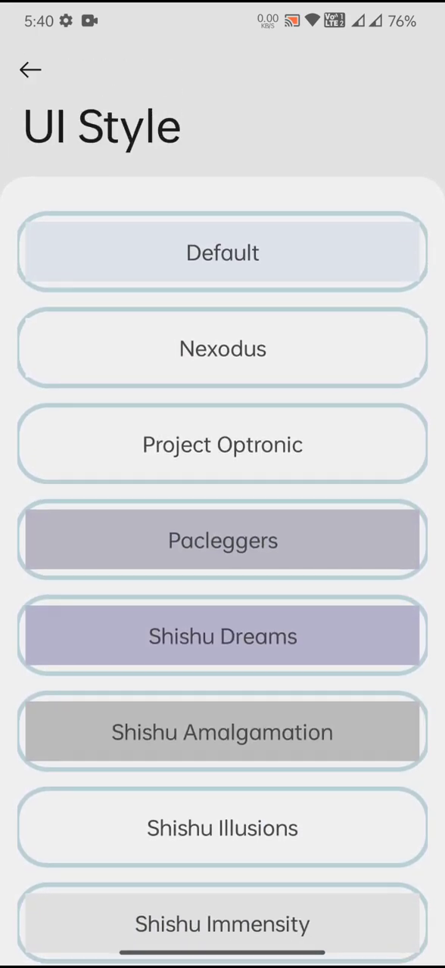
pyautogui.click(31, 69)
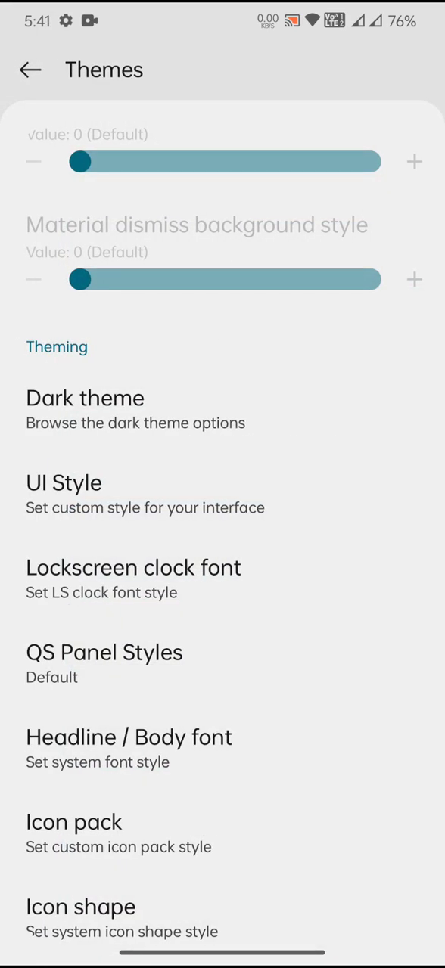
# Browse the Lockscreen clock font and Headline / Body font choices.
pyautogui.click(133, 569)
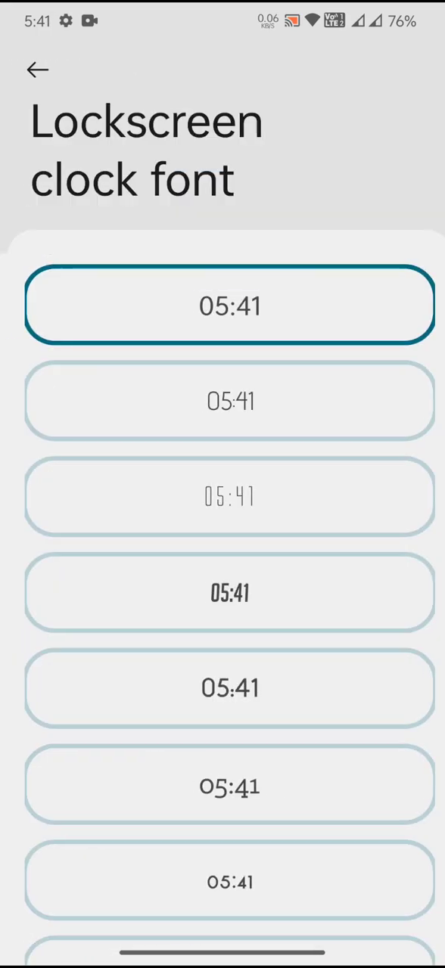
pyautogui.scroll(-3)
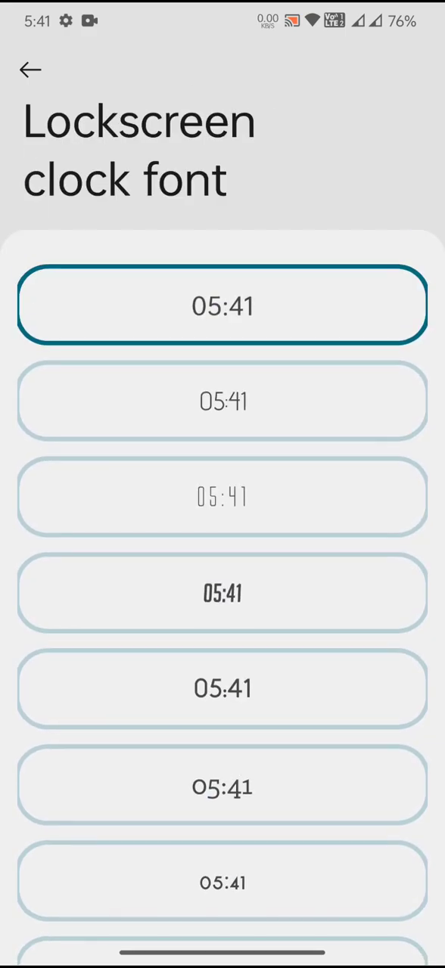
pyautogui.click(30, 70)
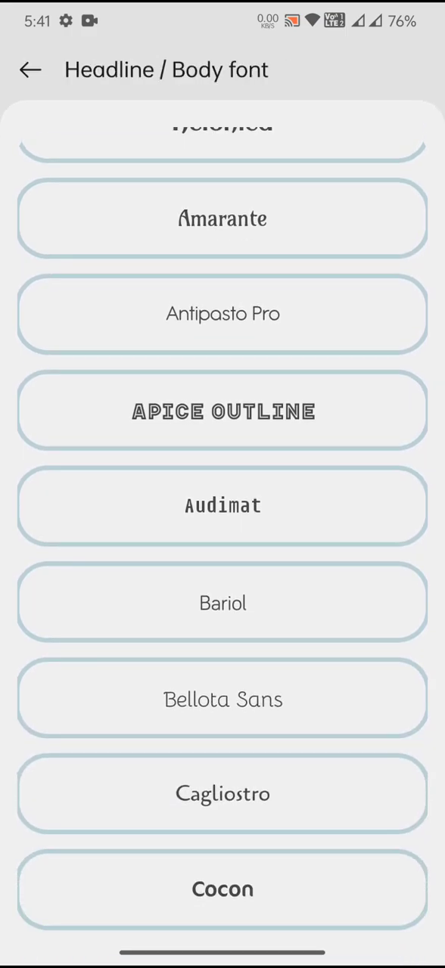
pyautogui.scroll(-3)
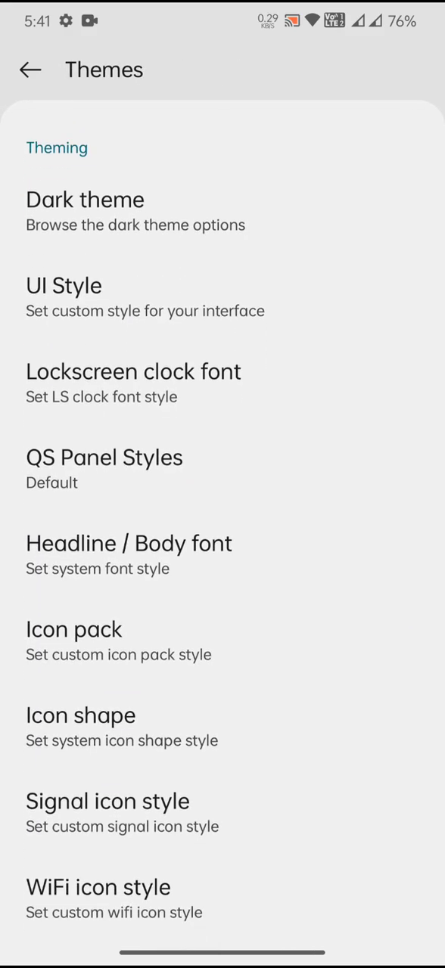
# View the Cherish Notifications options from the category list.
pyautogui.click(31, 70)
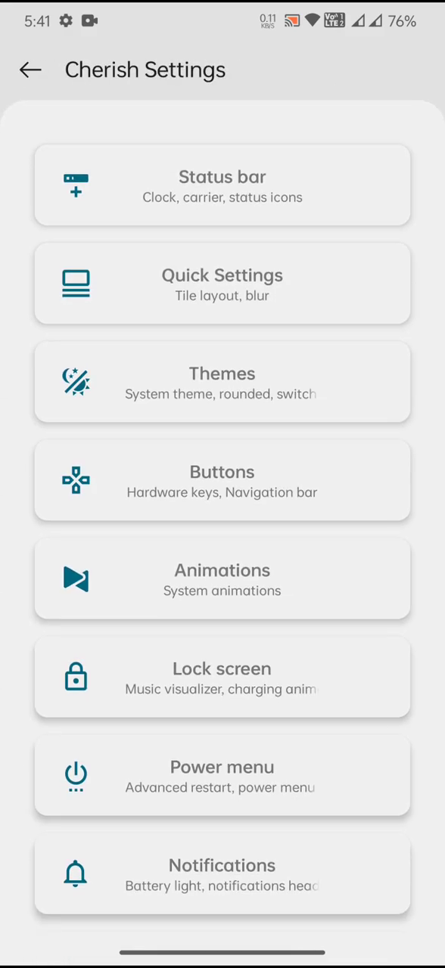
pyautogui.click(221, 875)
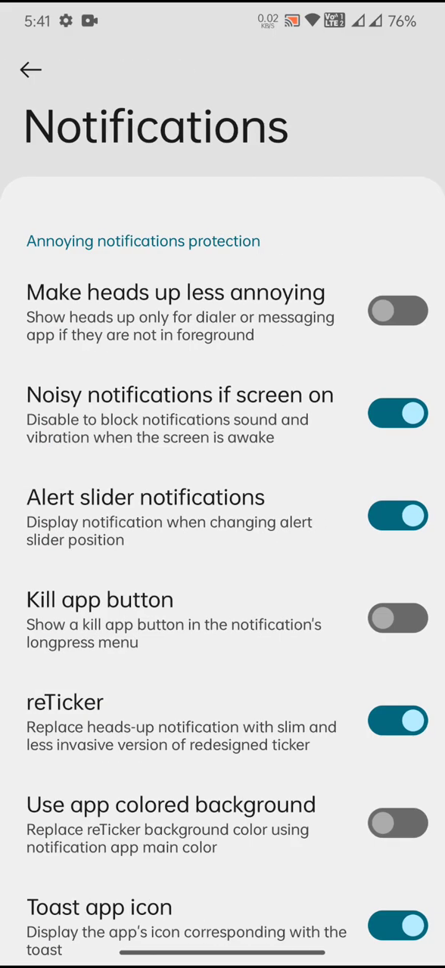
pyautogui.scroll(-3)
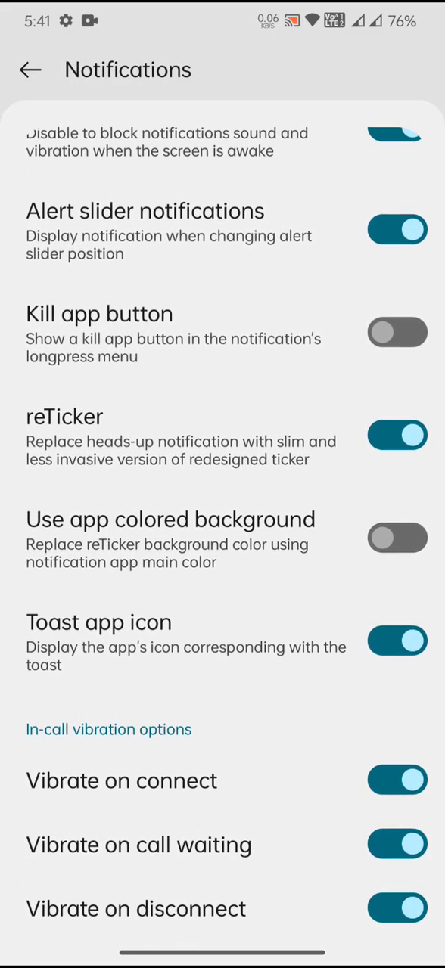
# Leave Cherish Settings and land back on the main Android Settings page.
pyautogui.click(31, 70)
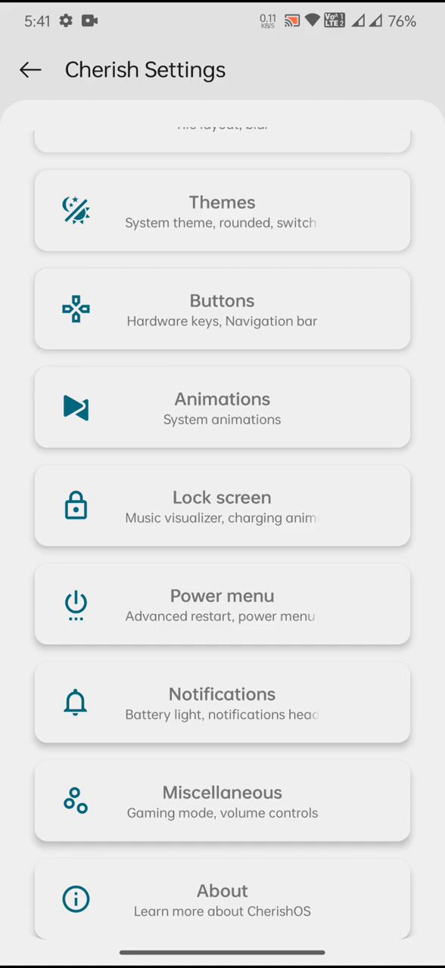
pyautogui.click(221, 801)
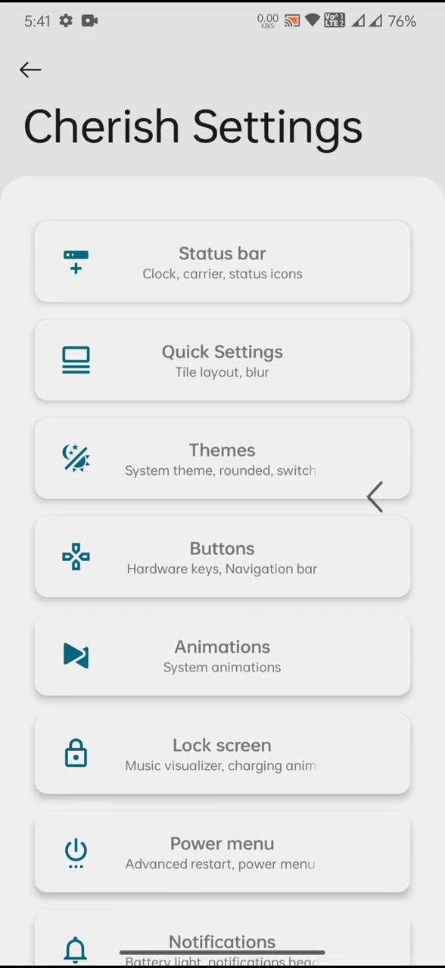
pyautogui.click(30, 69)
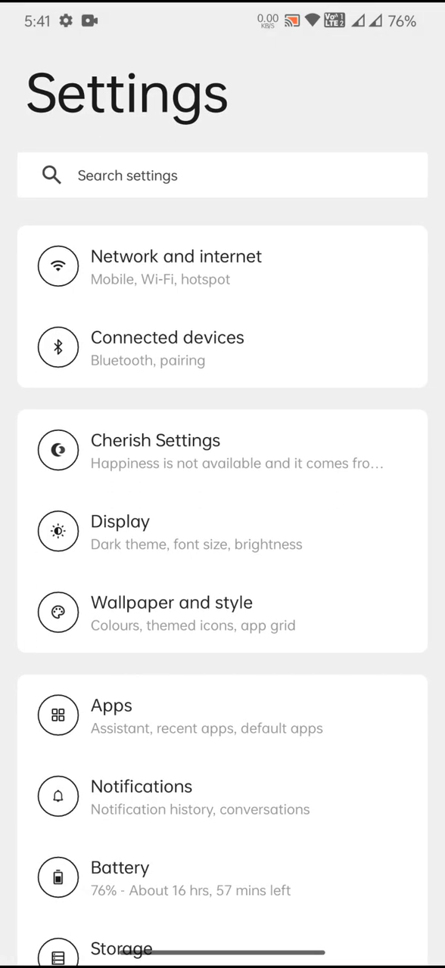